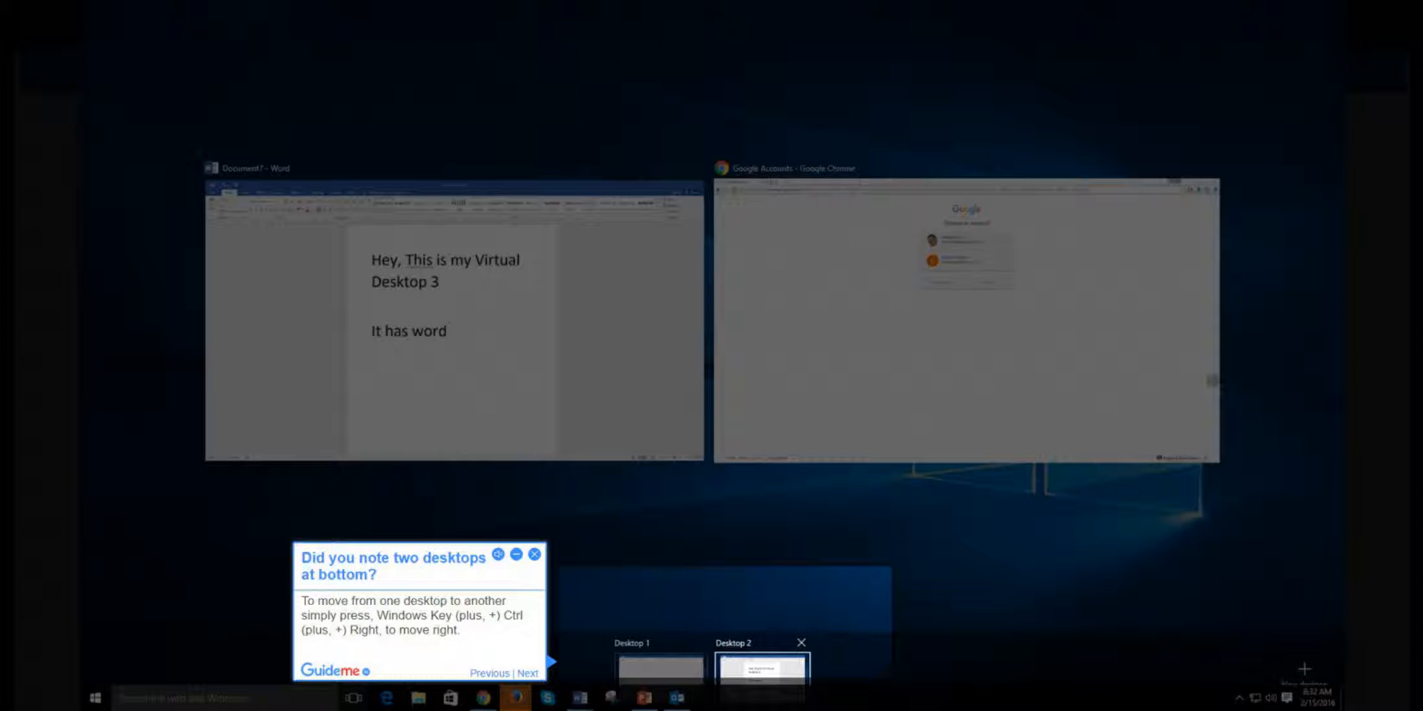
Advance past the Windows+Ctrl+Right tip about moving between the two desktops
left_click(527, 673)
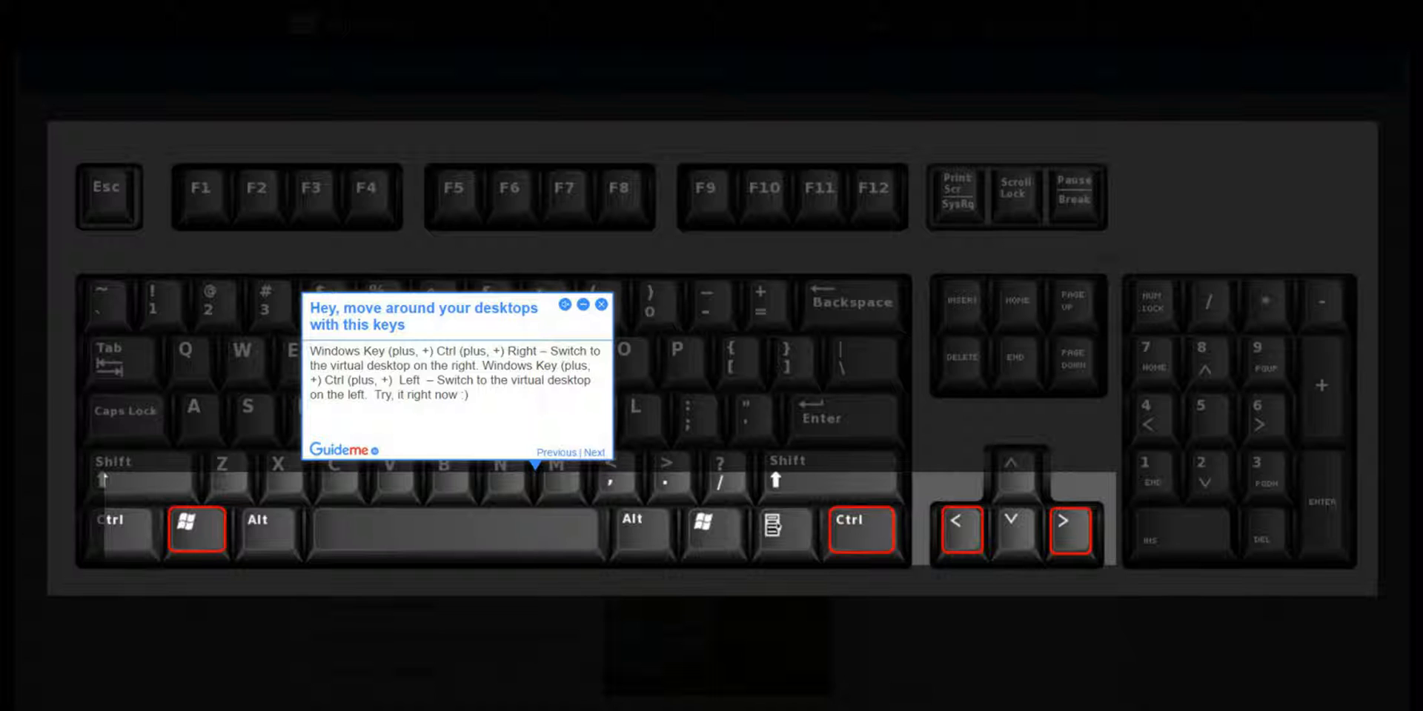
Advance from the Windows+Ctrl+Left/Right lesson to the Windows+Ctrl+F4 close-desktop tip
left_click(592, 452)
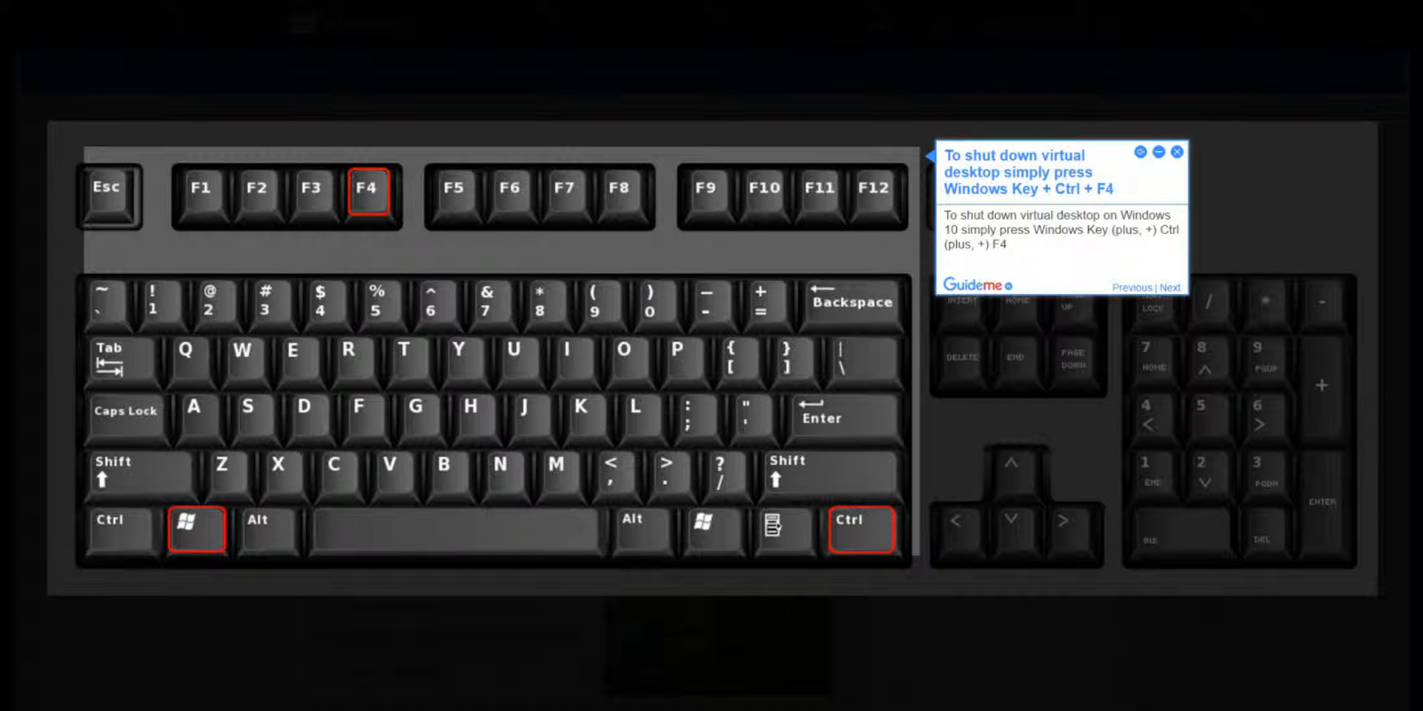